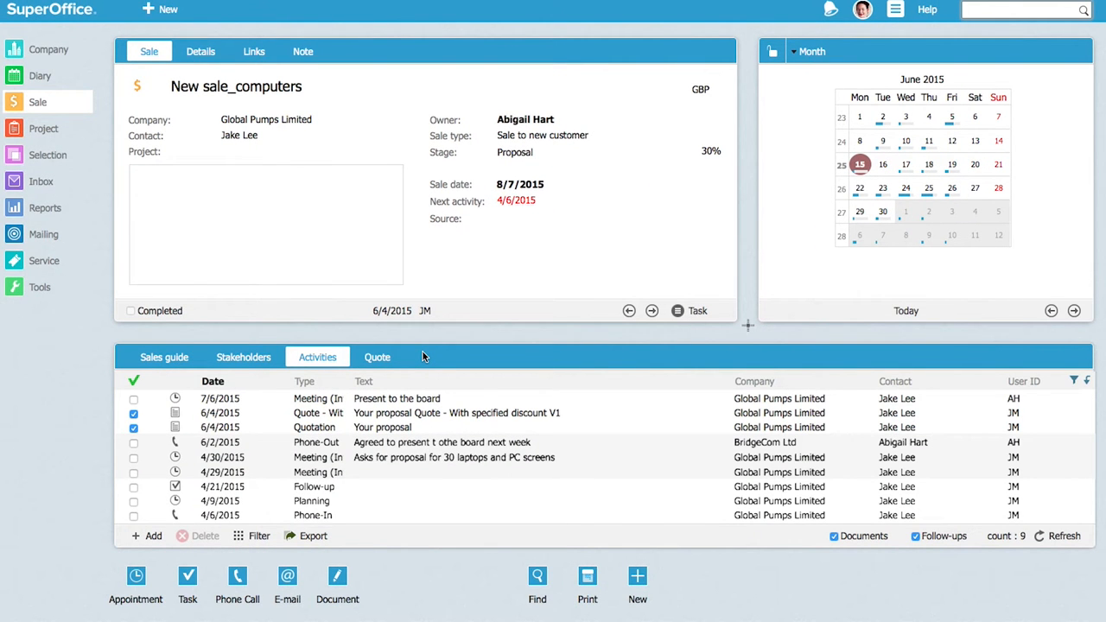
Step: Create a new, empty quote from the Quote section of the New sale_computers sale
click(376, 356)
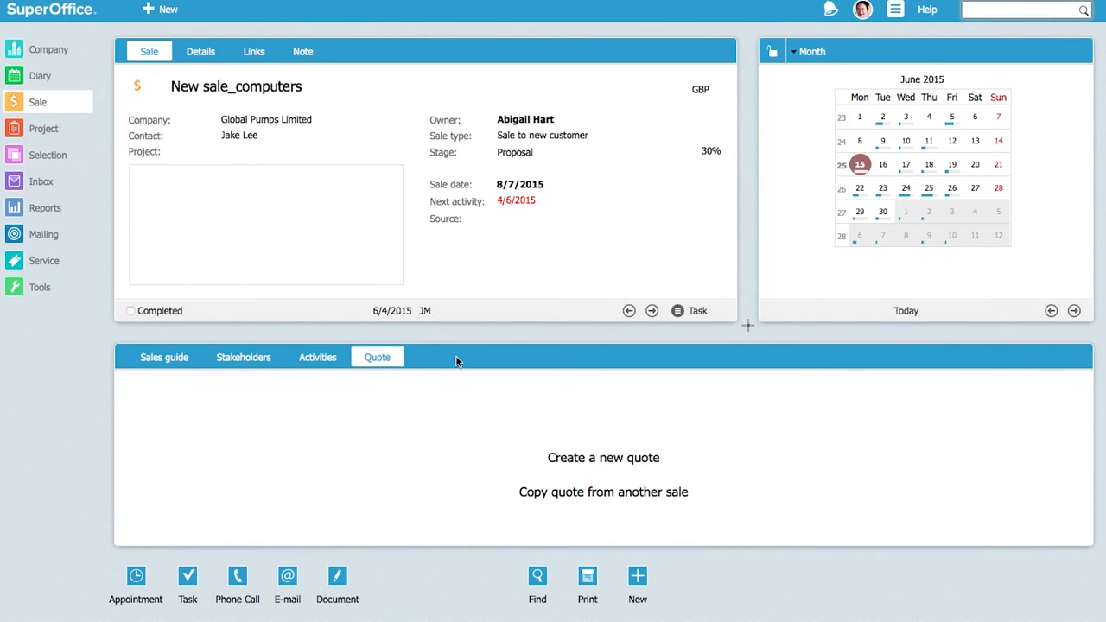
mouse_move(570, 460)
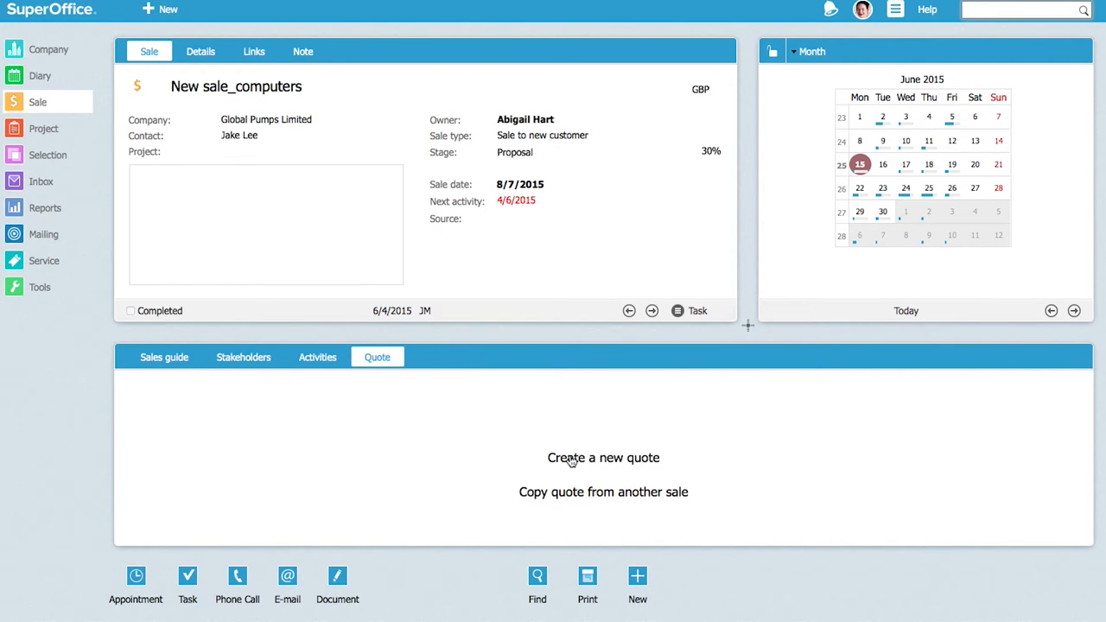
click(603, 457)
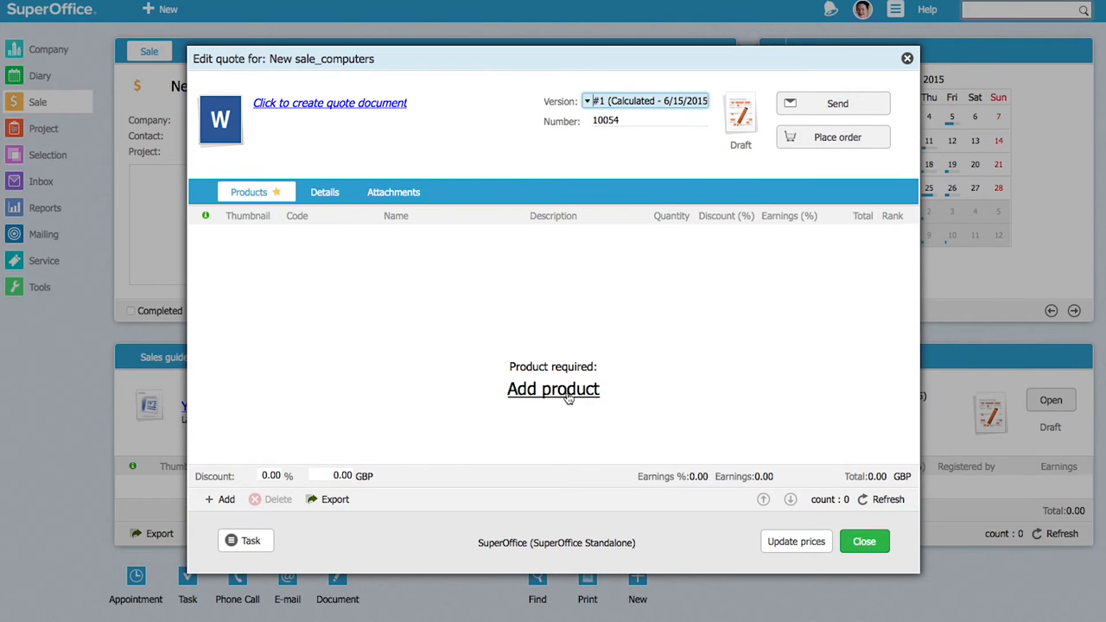
Step: Add a quote line of 30 Lenovo Laptop T440S at 5% discount and save it (102,571.50 GBP)
click(553, 388)
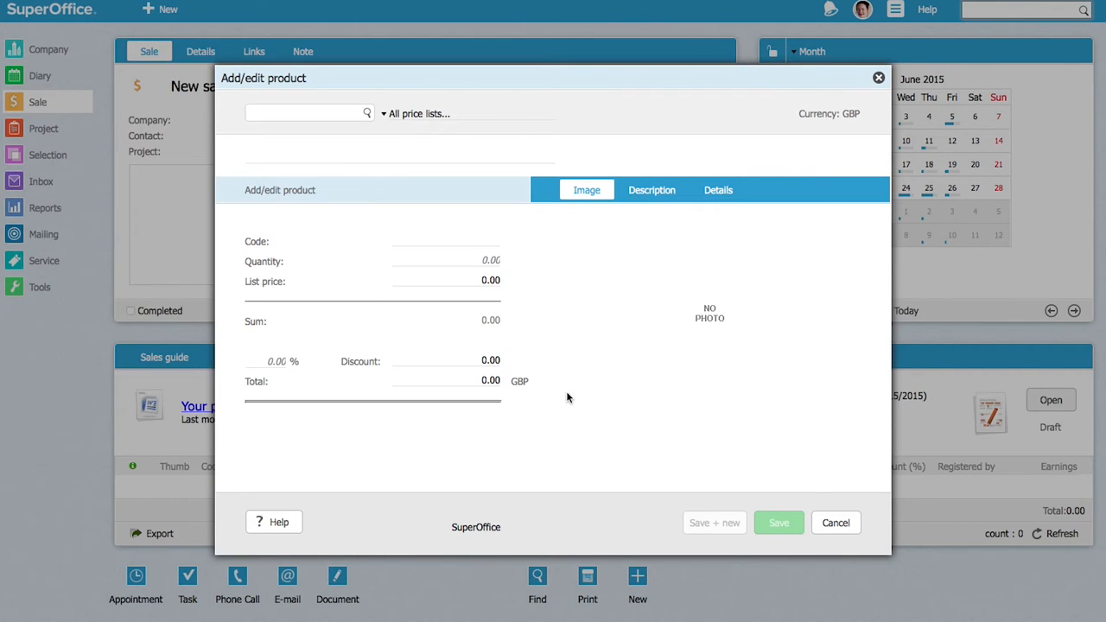
click(302, 114)
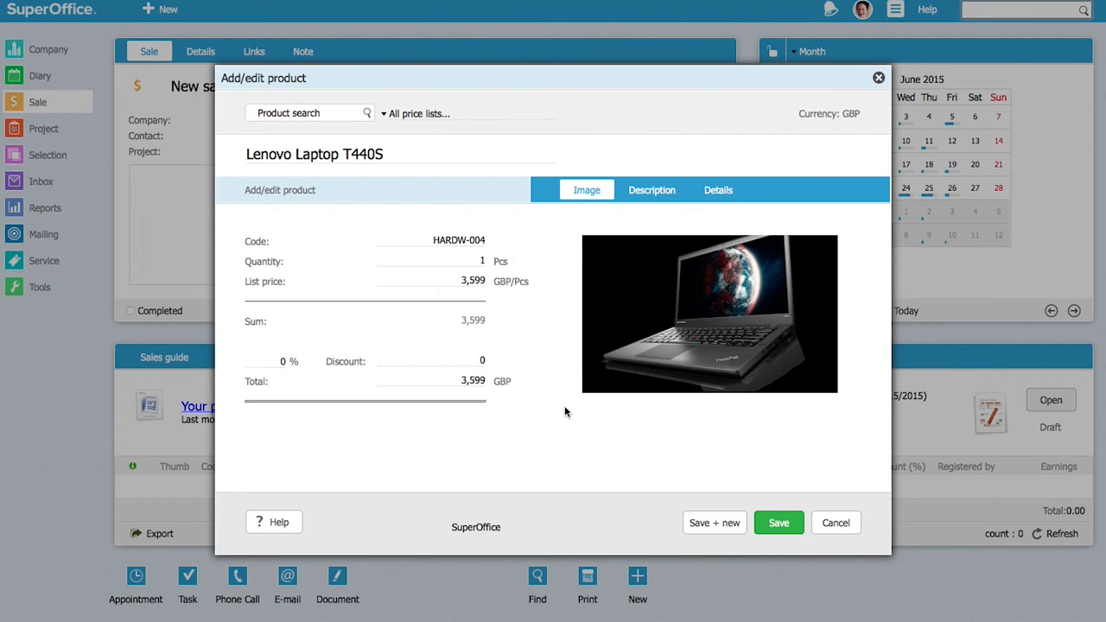
click(423, 261)
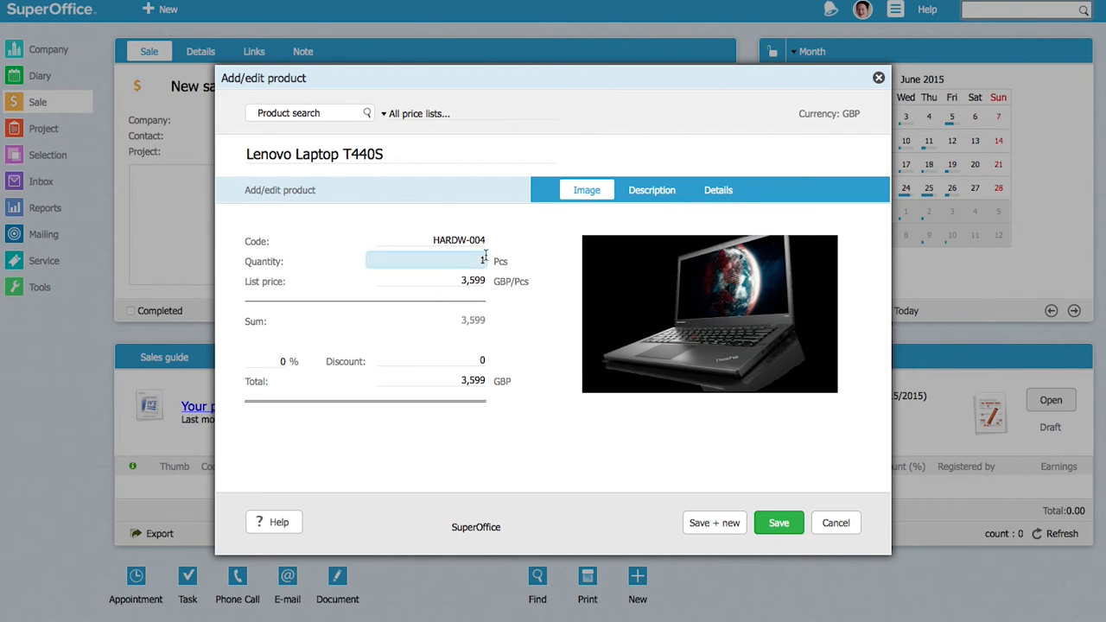
text(30)
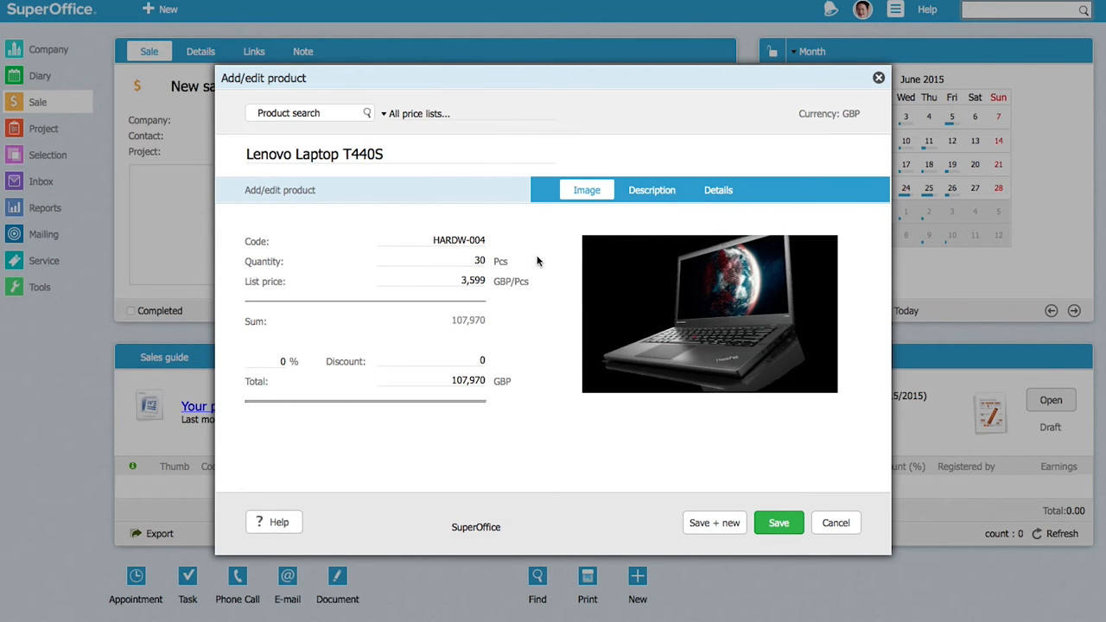
click(268, 361)
text(5)
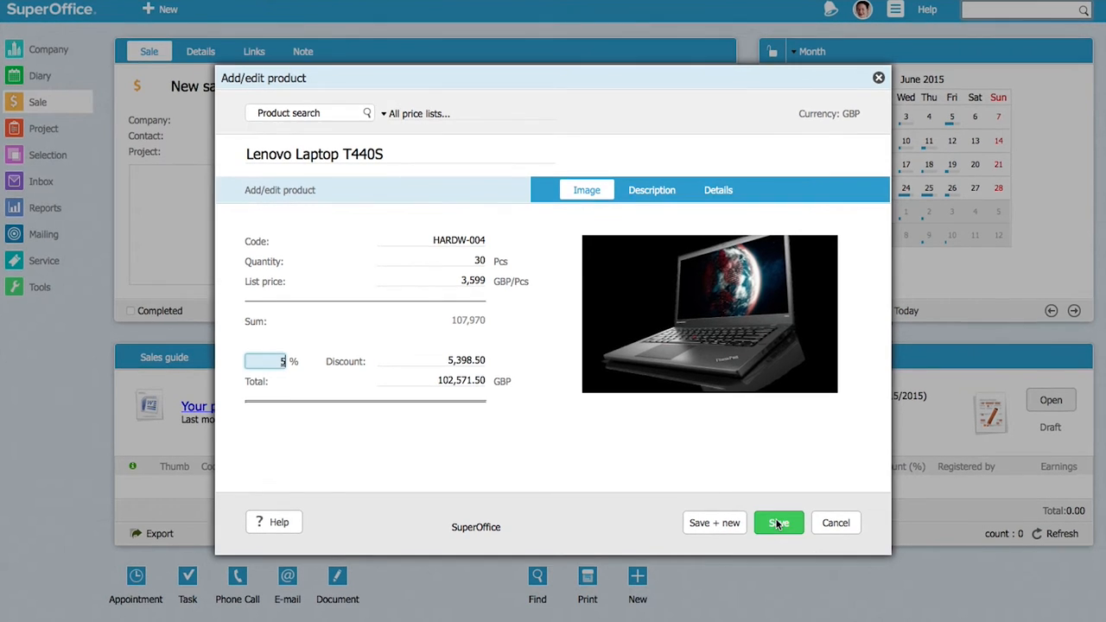
click(777, 522)
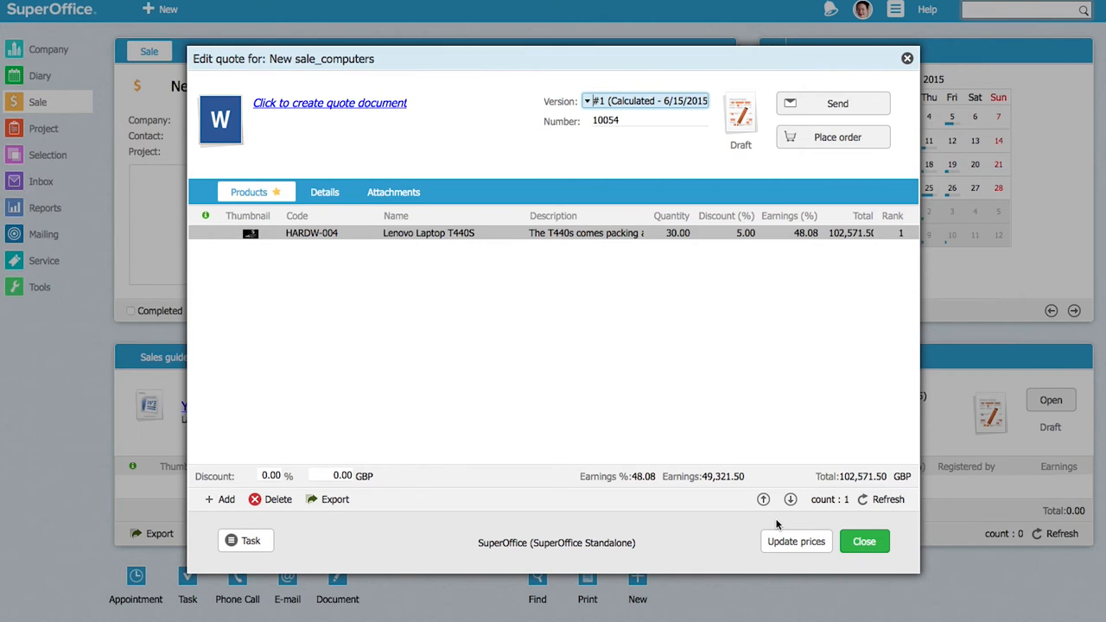
mouse_move(279, 515)
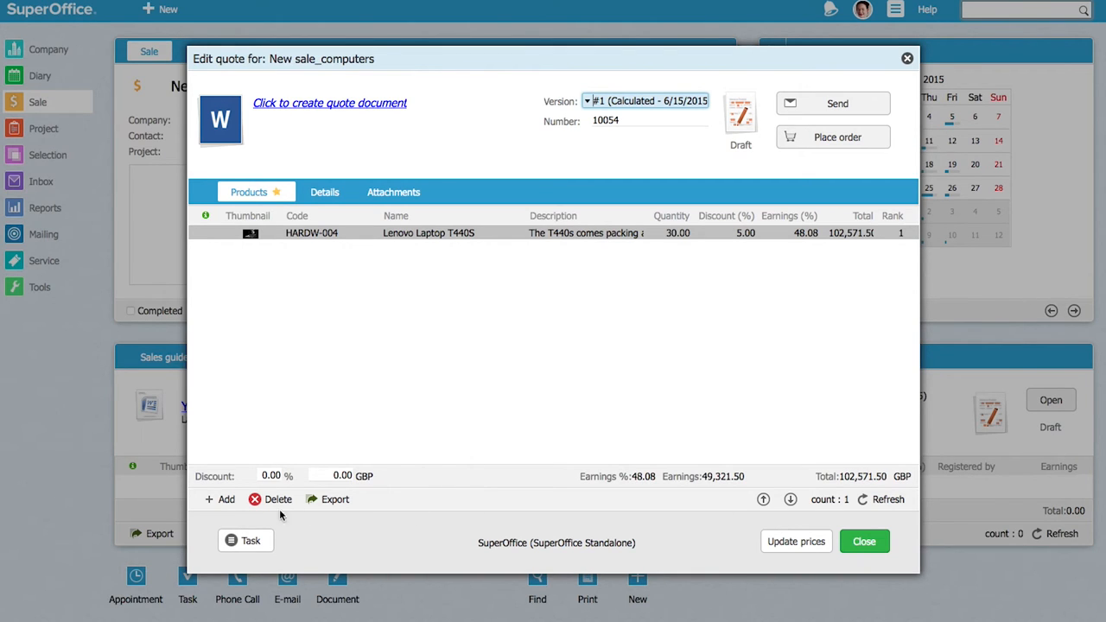
Step: Add 30 PC Screens at 5% discount and one Installation and configuration, bringing the total to 123,108.00 GBP
click(221, 497)
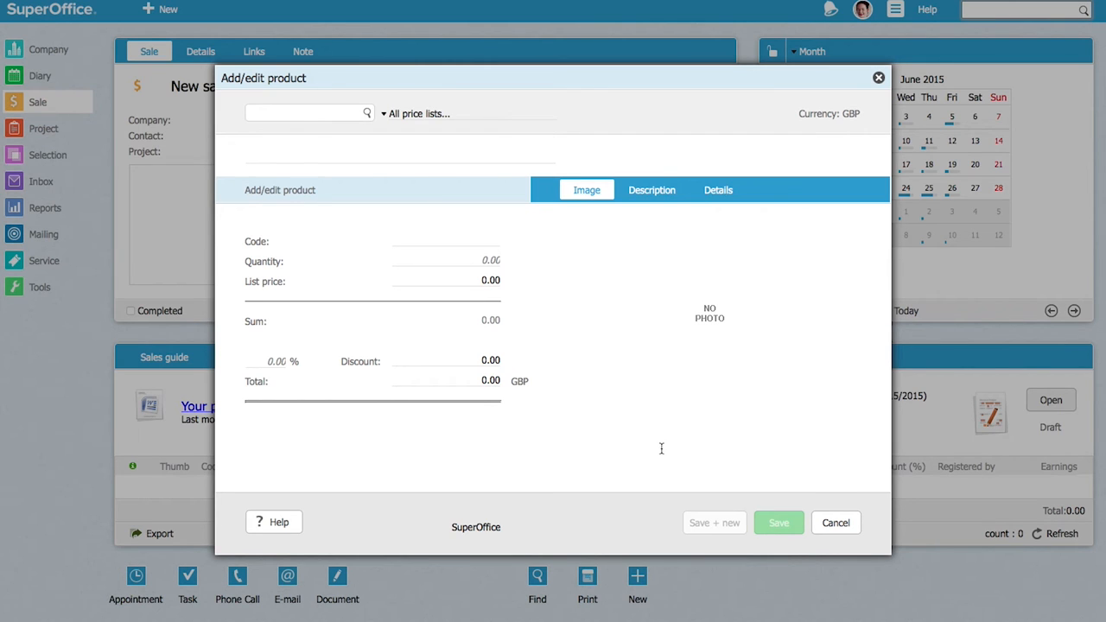
click(309, 114)
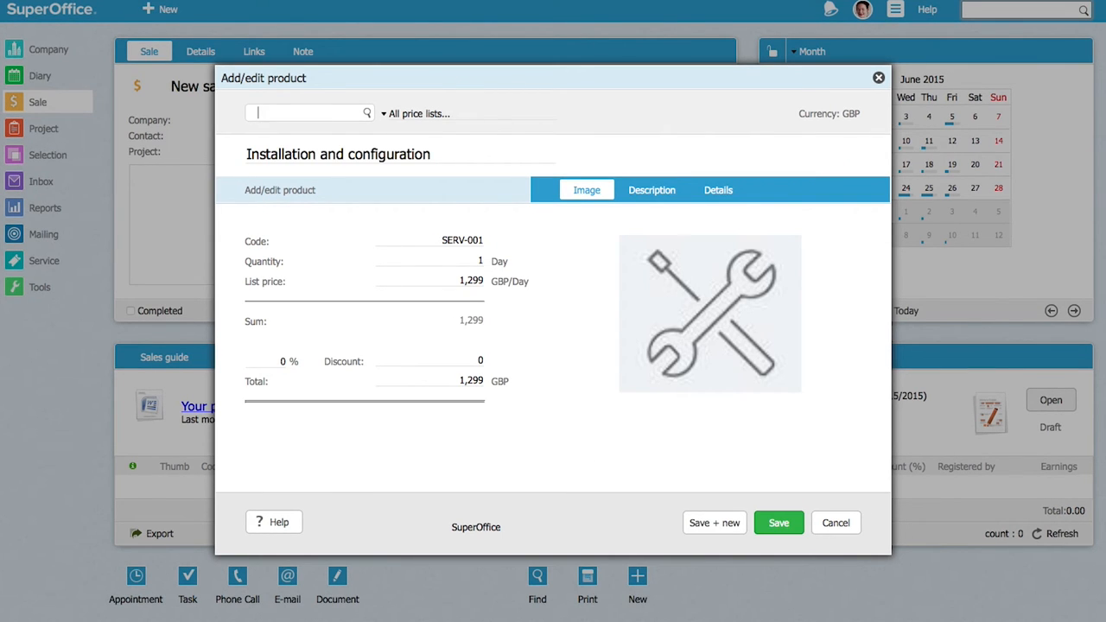
click(777, 521)
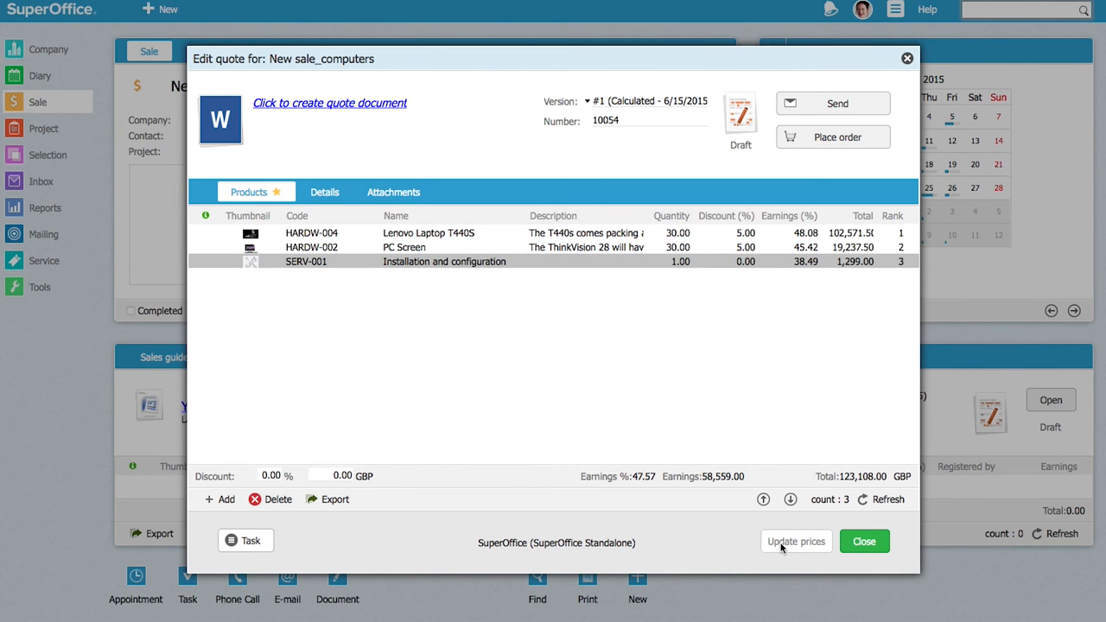
click(864, 541)
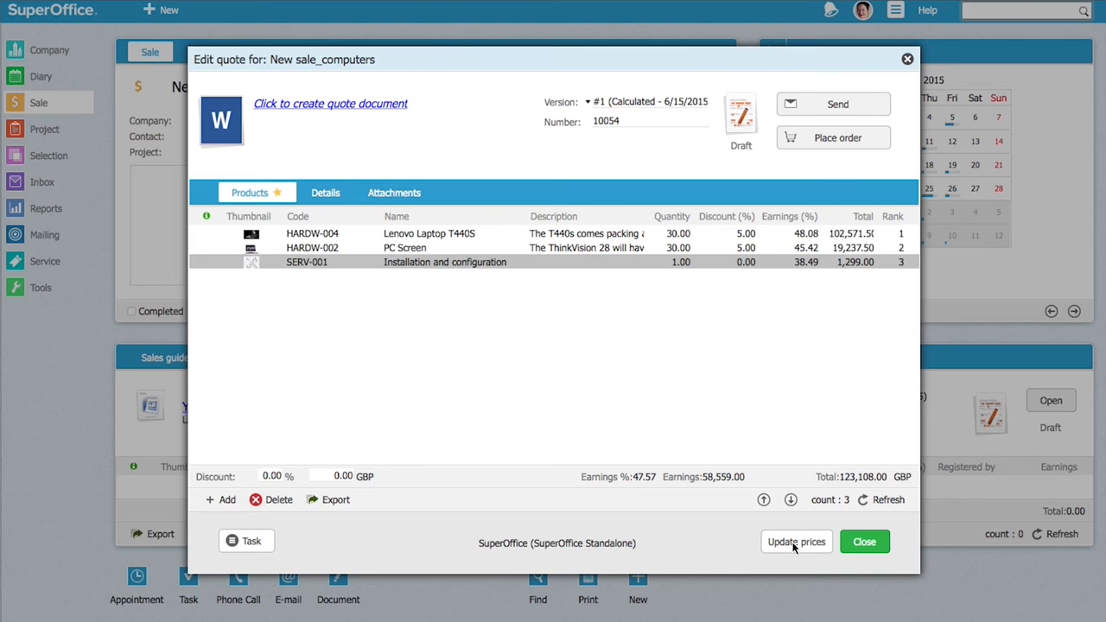
mouse_move(653, 425)
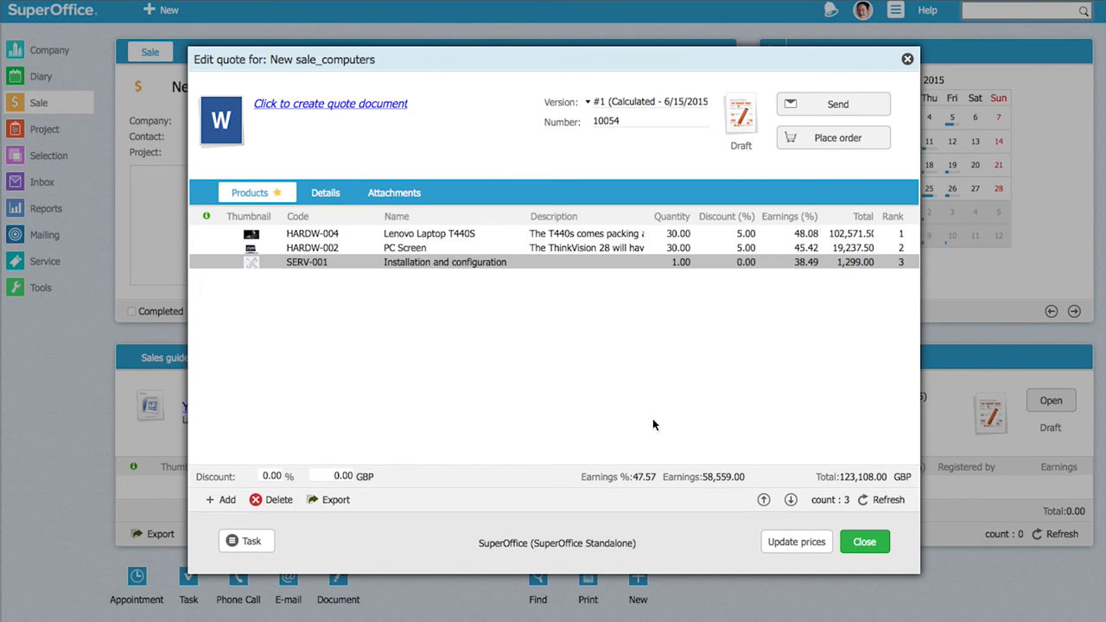
mouse_move(335, 142)
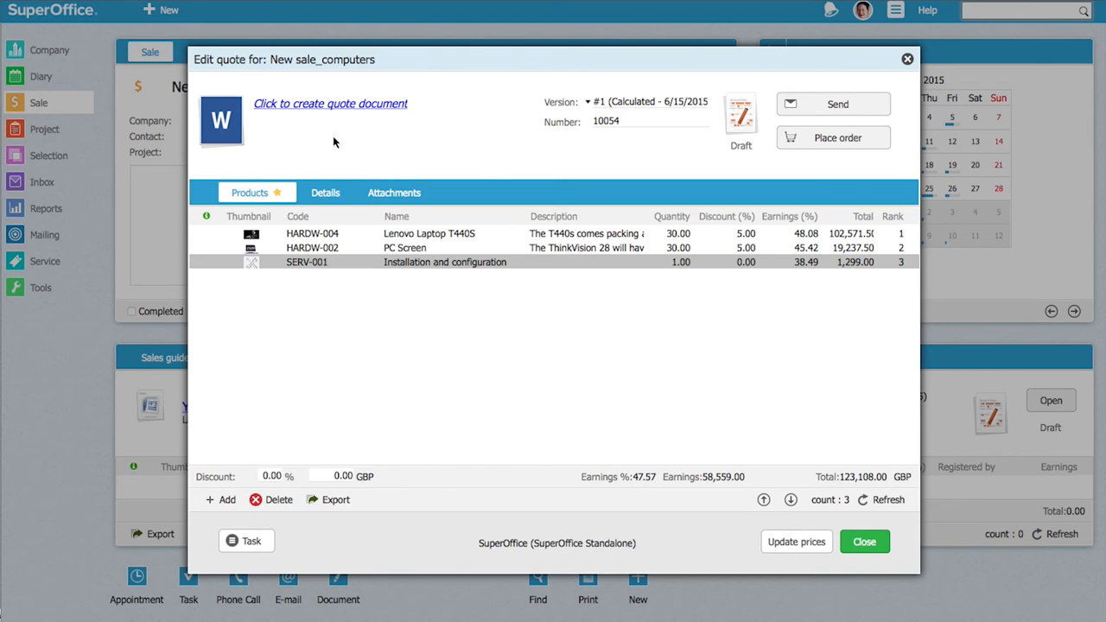
Step: Create and save the 'Your proposal' quotation document linked to the quote
click(330, 104)
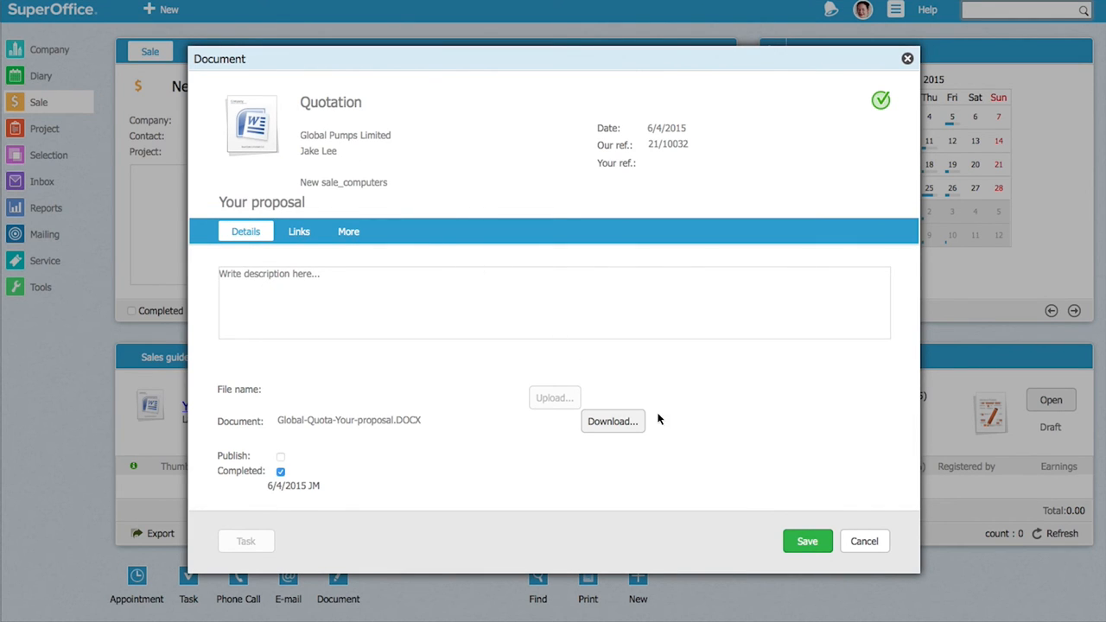
click(612, 422)
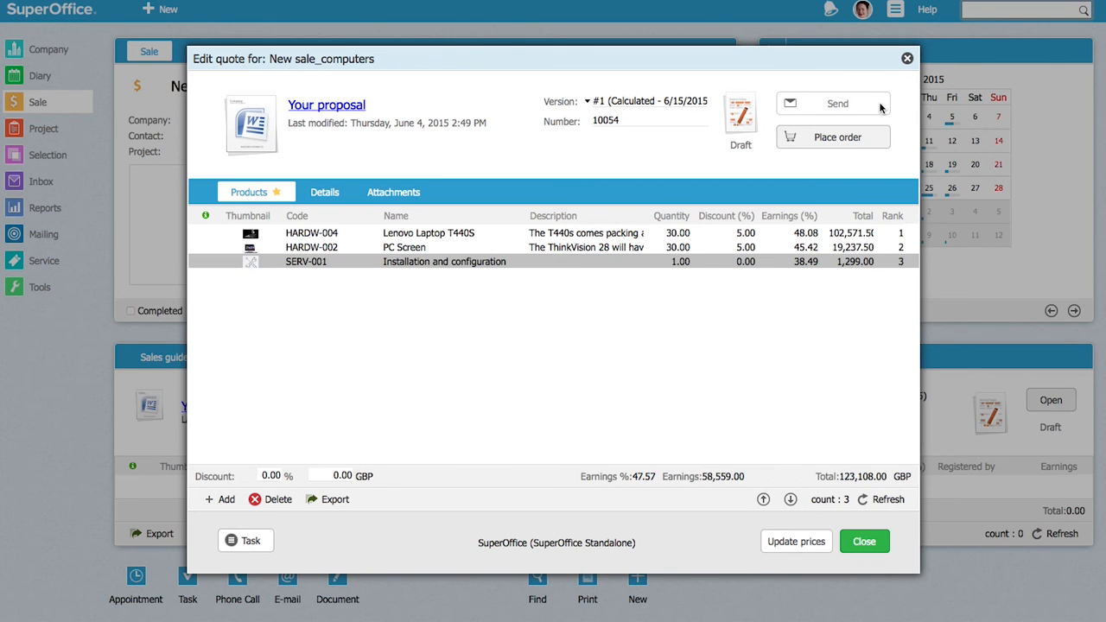
Step: Send the quote with 'Archive as PDF only' so version #1 shows Sent, valid to 7/15/2015
click(836, 104)
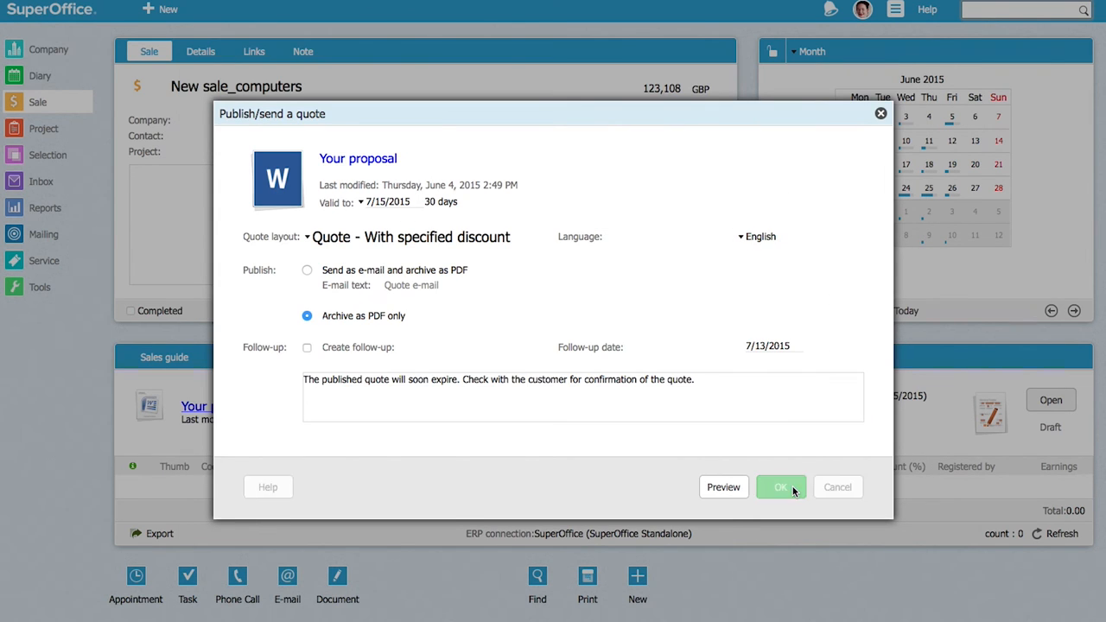
click(781, 487)
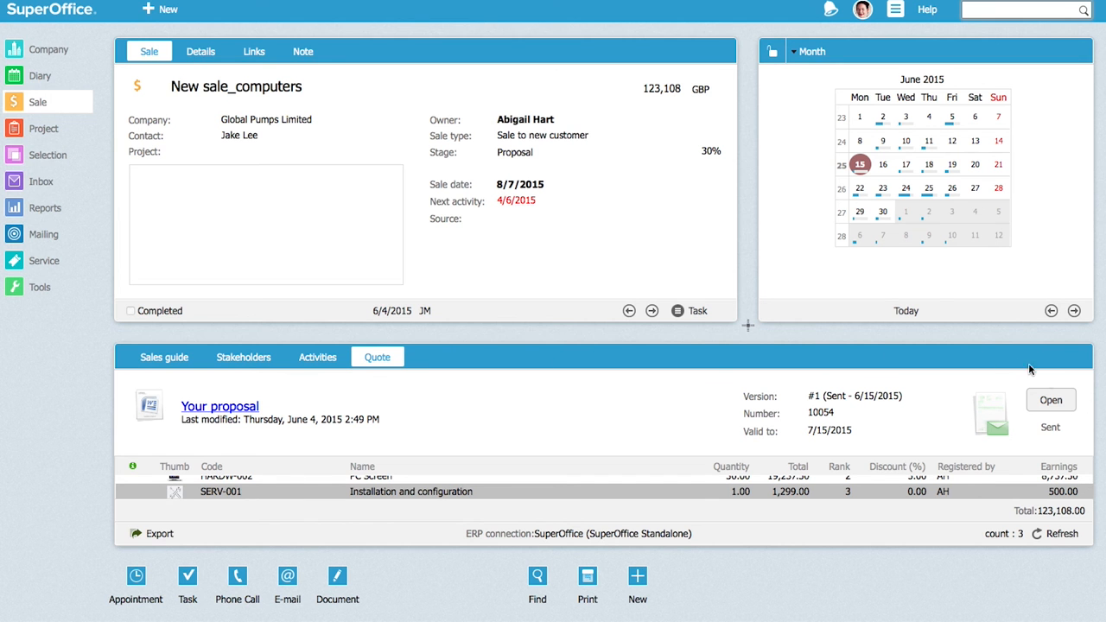
Step: Place the order from sent quote version #1 with 'Mark sale as sold', totalling 123,108.00 GBP
click(1050, 399)
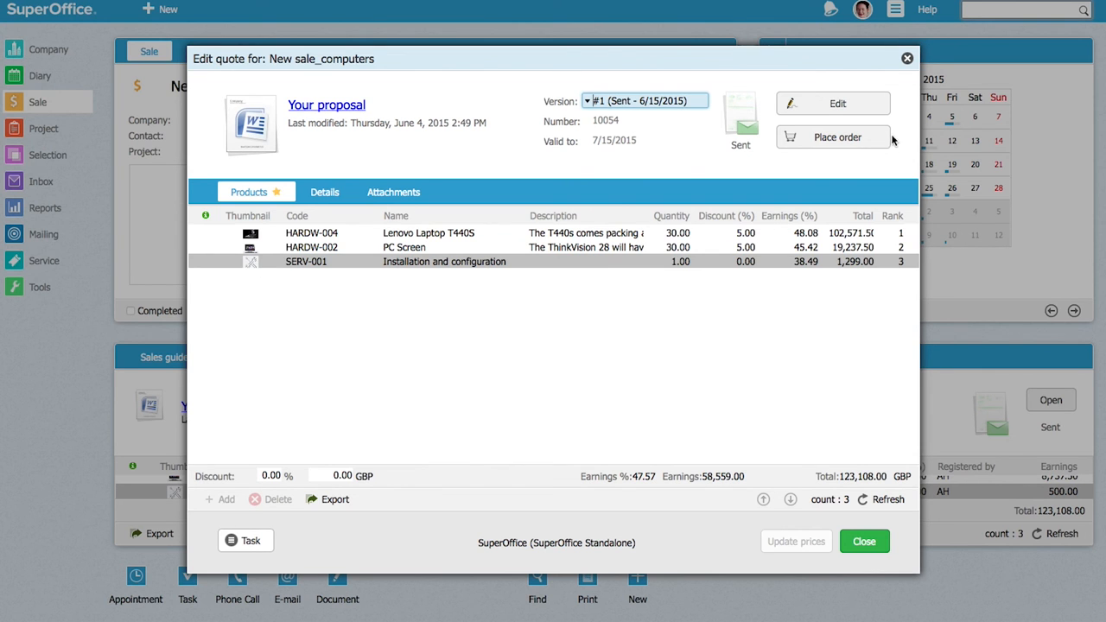
click(864, 541)
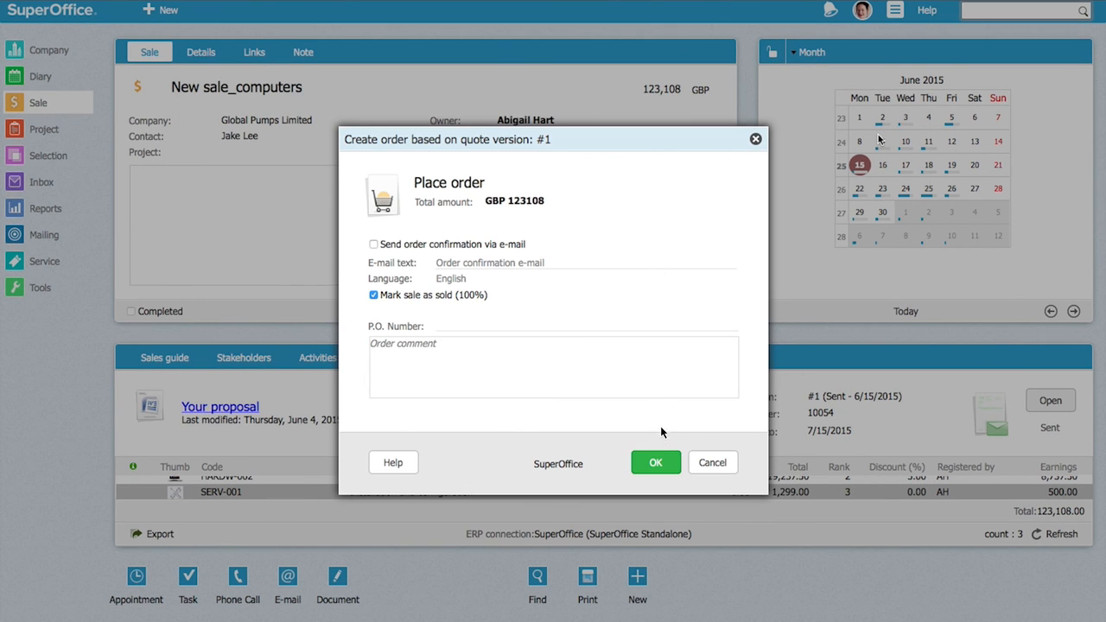
click(654, 463)
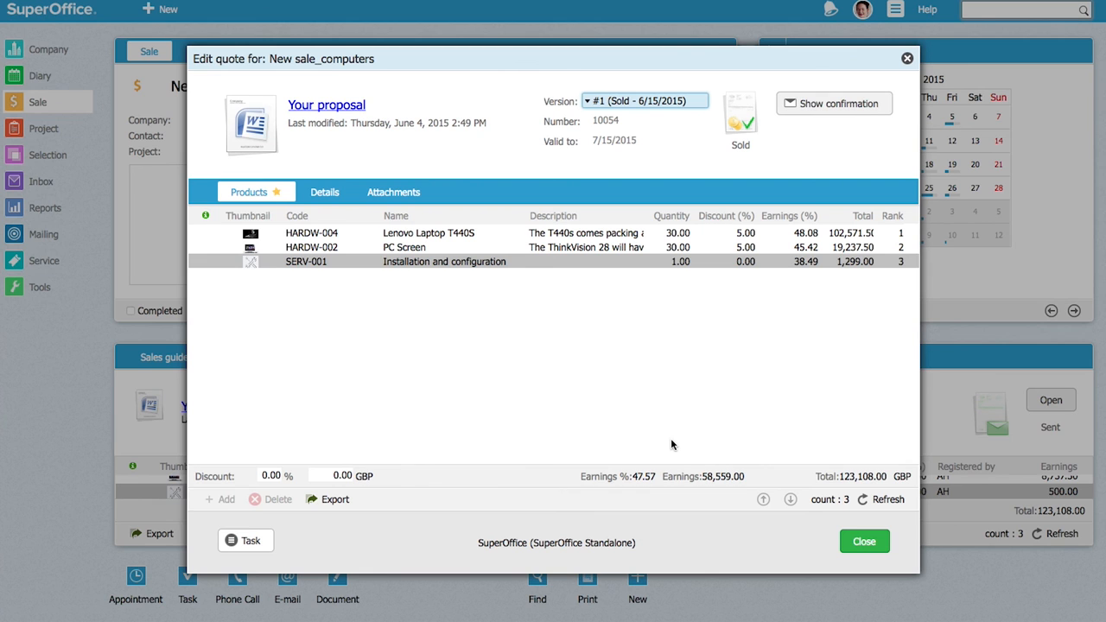